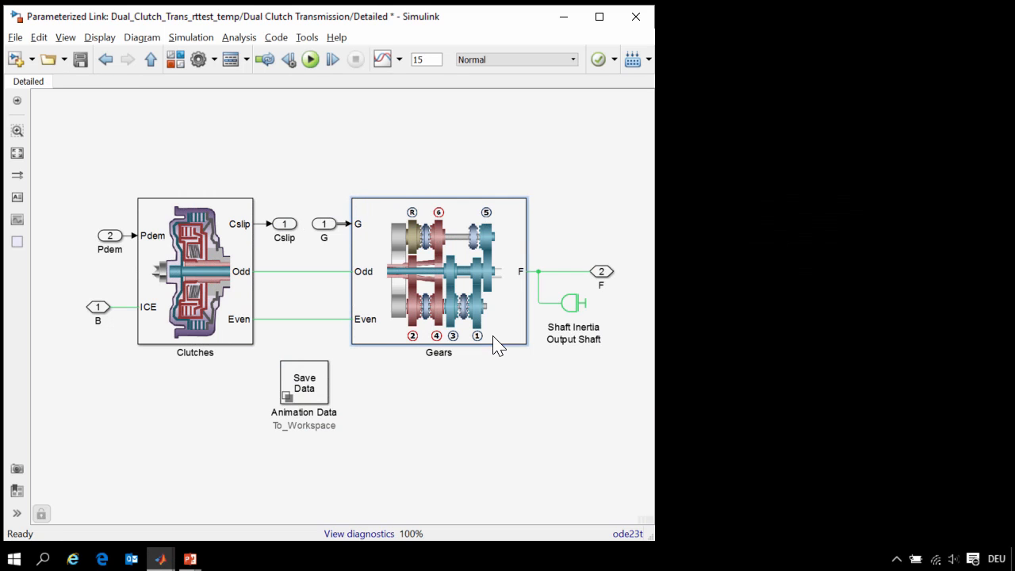
- Look inside the Detailed transmission and its Gears subsystem, then return to the top level
{"action": "double_click", "coordinate": [193, 273]}
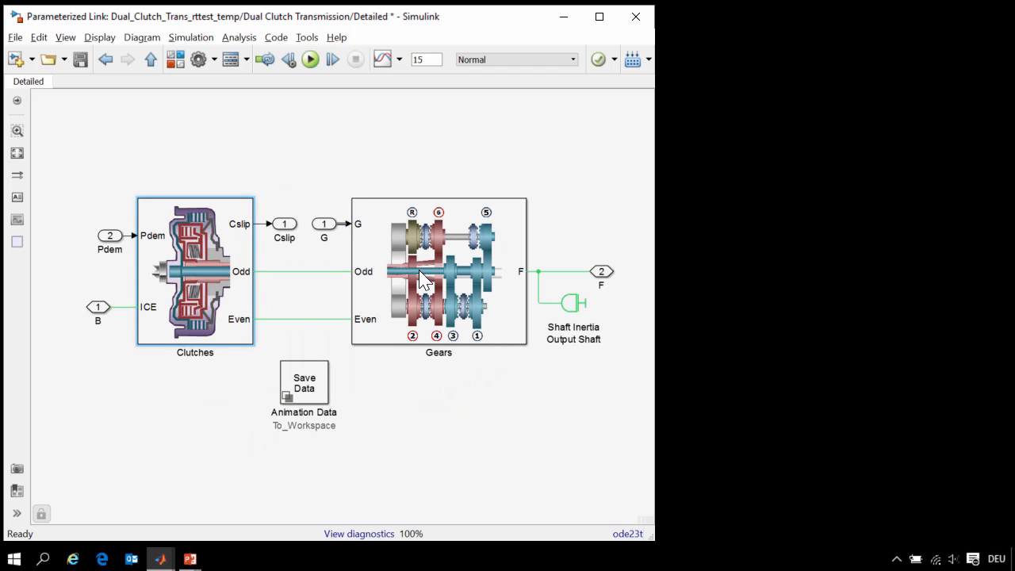
{"action": "double_click", "coordinate": [438, 273]}
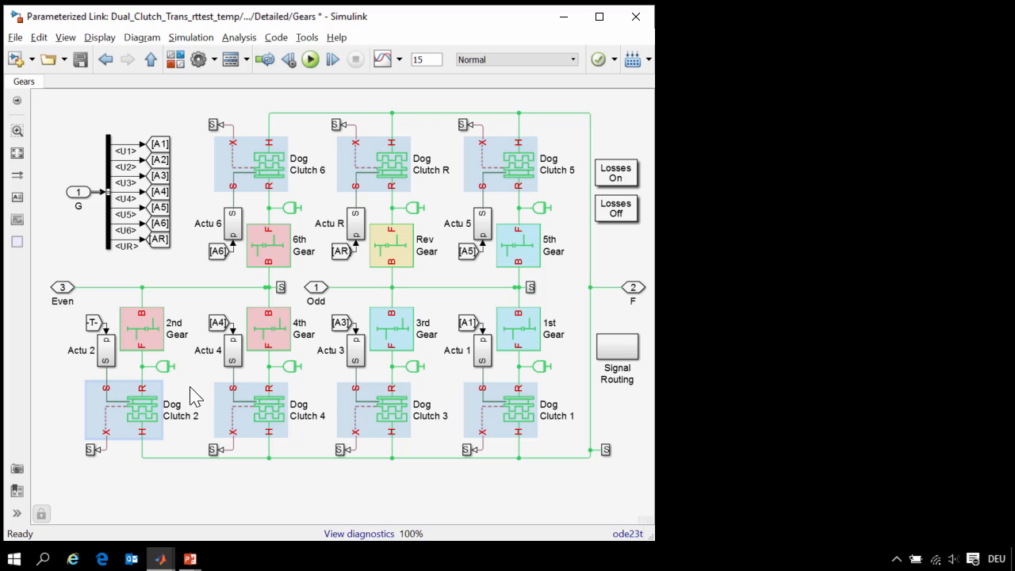
{"action": "left_click", "coordinate": [390, 246]}
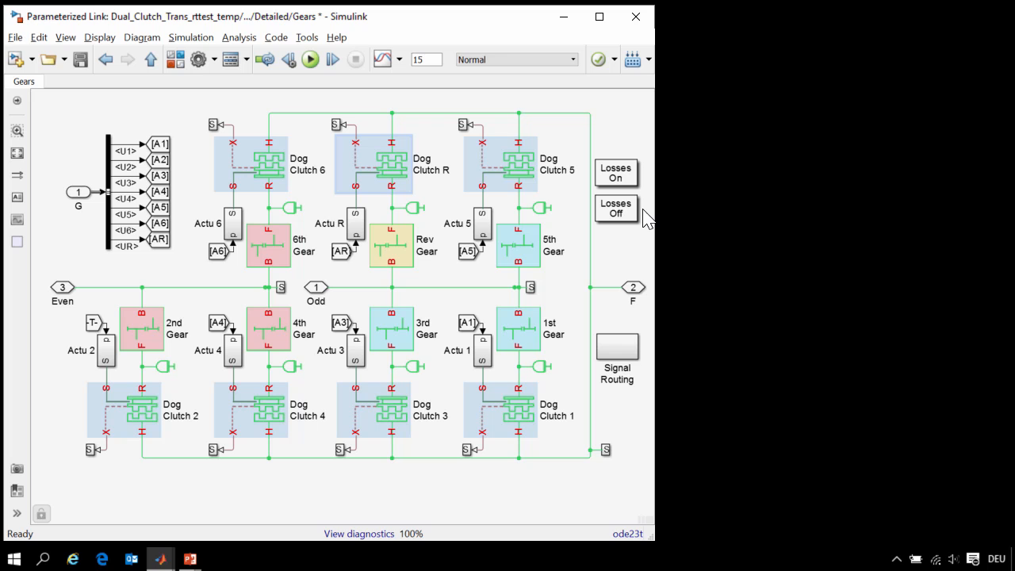
{"action": "left_click", "coordinate": [150, 59]}
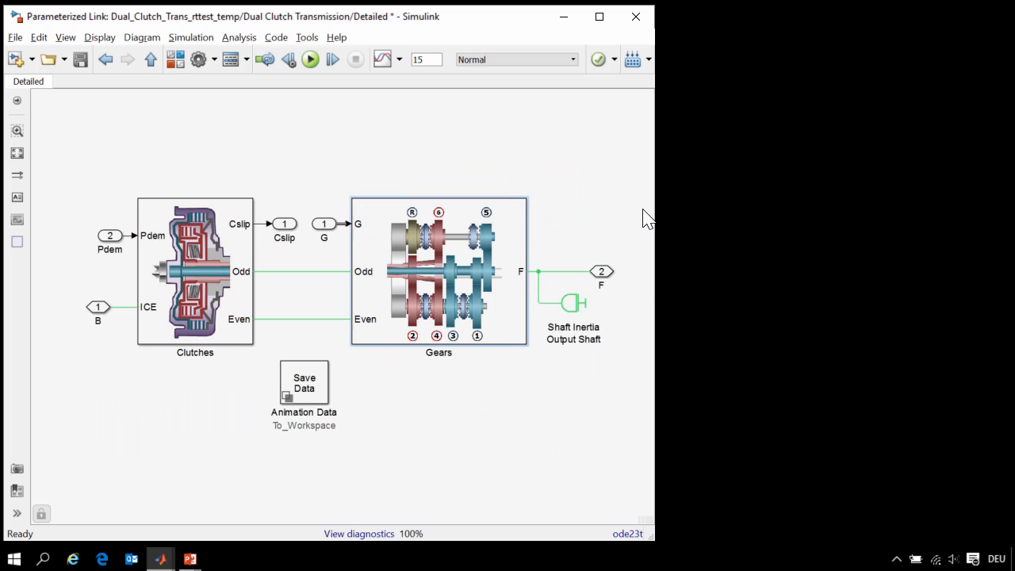
{"action": "left_click", "coordinate": [151, 60]}
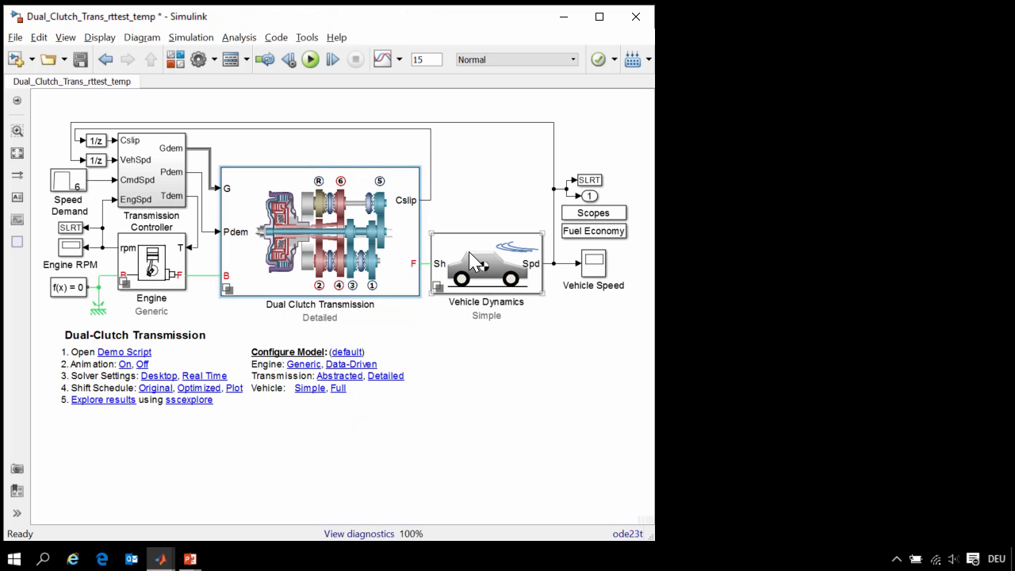
- Look inside the Vehicle Dynamics subsystem and come back to the top-level model
{"action": "double_click", "coordinate": [485, 263]}
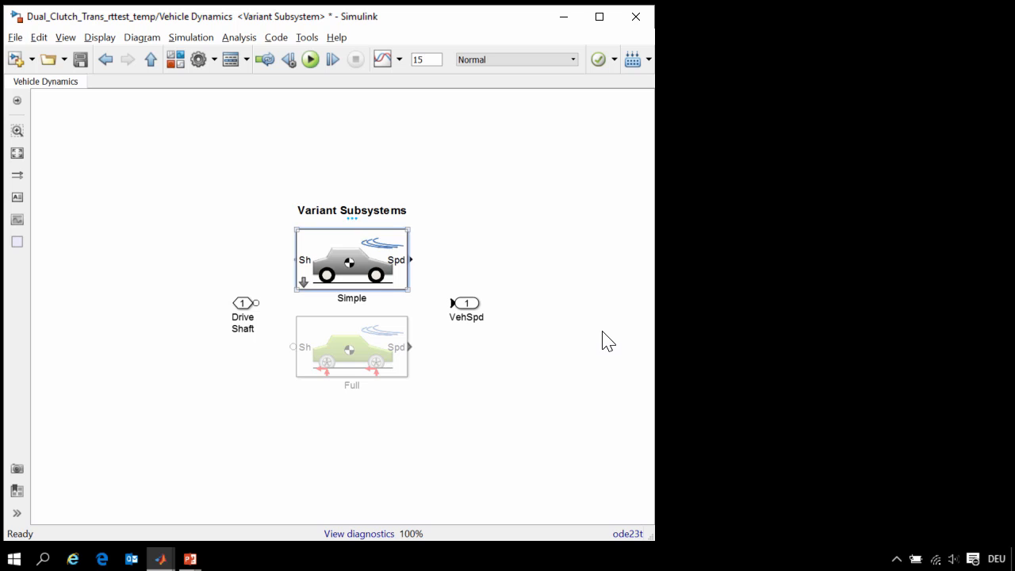
{"action": "left_click", "coordinate": [149, 59]}
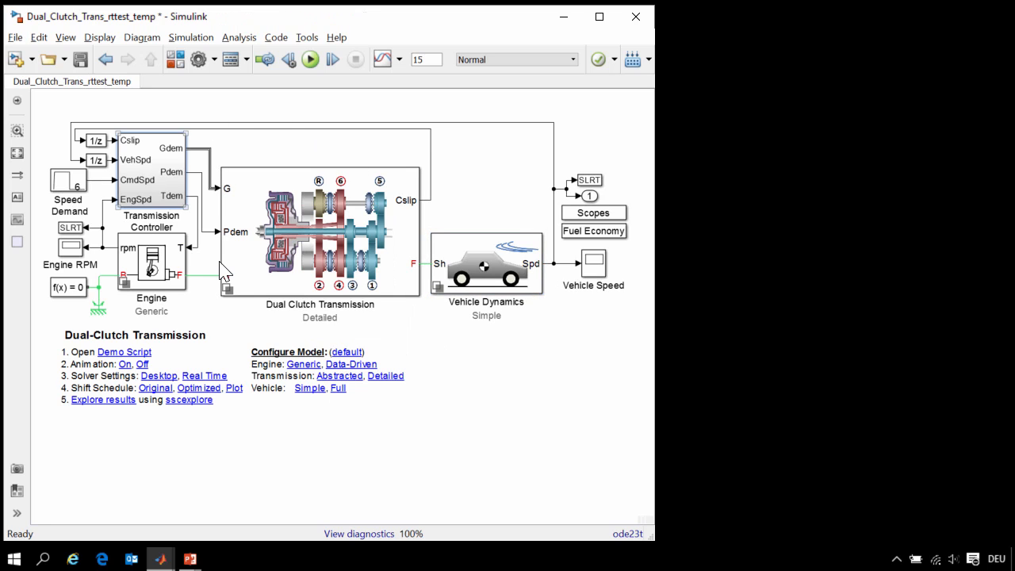
{"action": "double_click", "coordinate": [151, 182]}
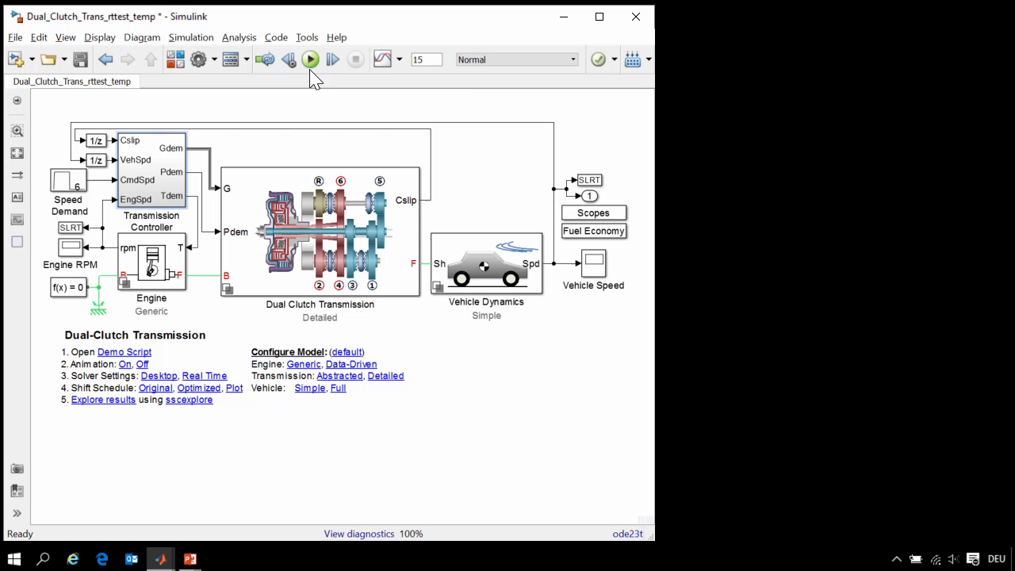
- Simulate the model to 15 s, producing Engine RPM and Vehicle Speed scopes and the Reference curve
{"action": "left_click", "coordinate": [310, 59]}
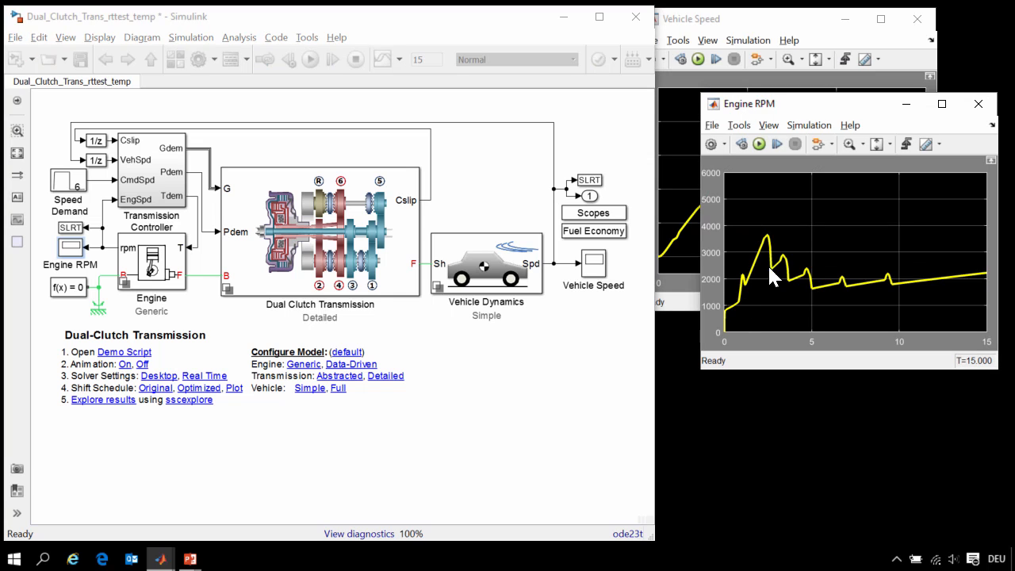
{"action": "mouse_move", "coordinate": [561, 358]}
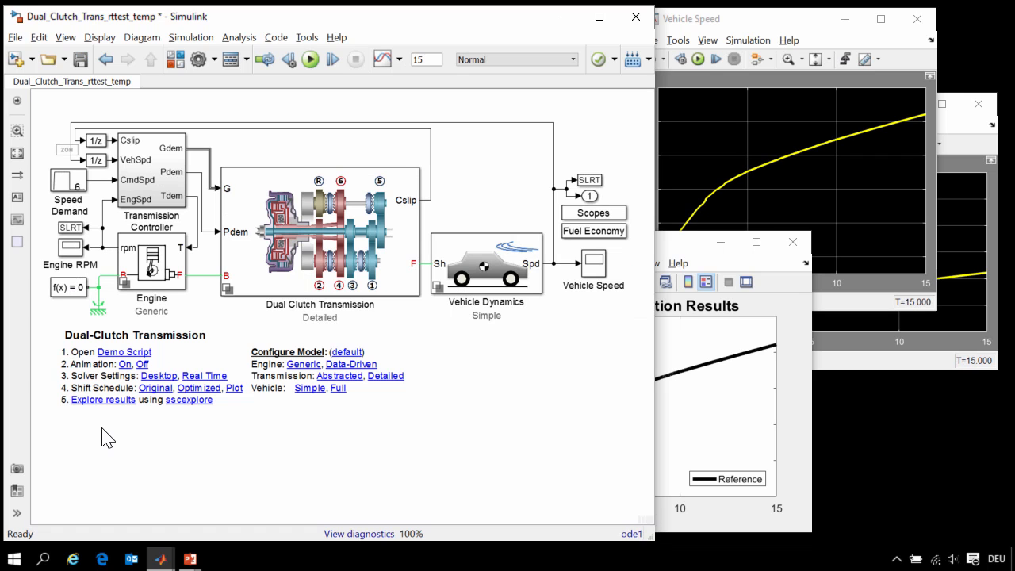
- Confirm the local Backward Euler solver with 0.005 s sample time and fixed-cost iterations
{"action": "double_click", "coordinate": [68, 287]}
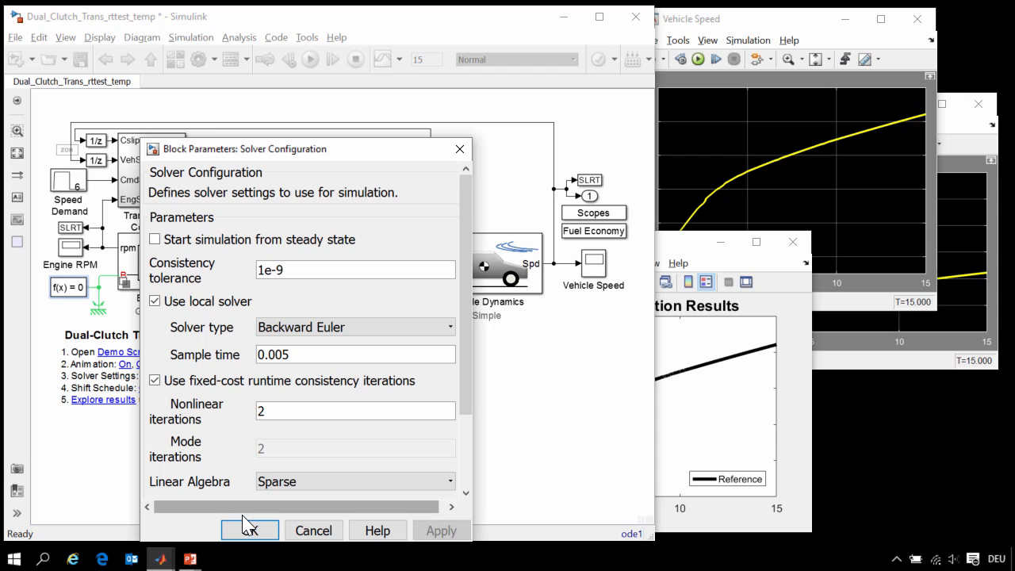
{"action": "left_click", "coordinate": [251, 529]}
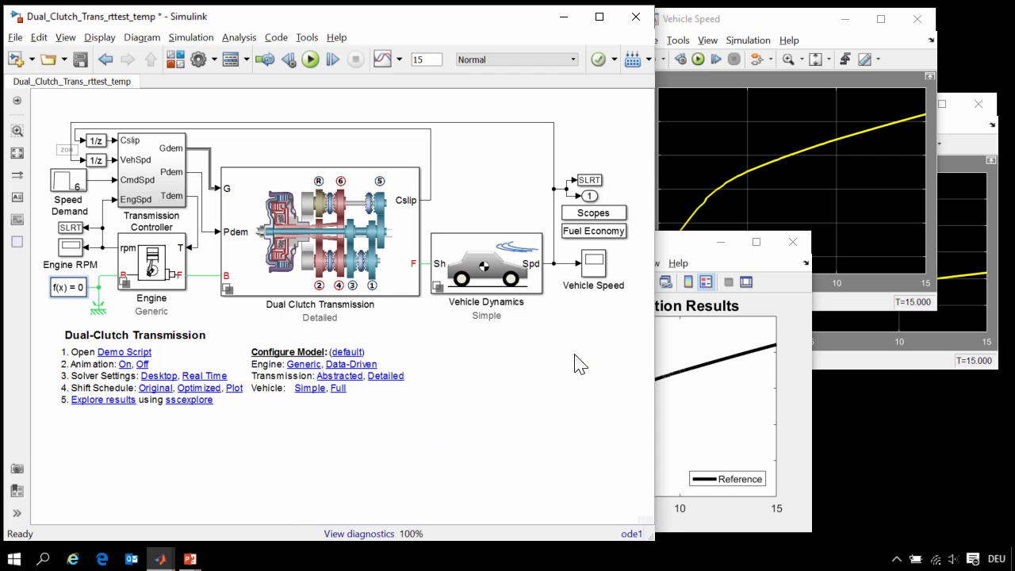
- Rerun with the fixed-step local solver and go into the Simple vehicle dynamics subsystem
{"action": "left_click", "coordinate": [123, 352]}
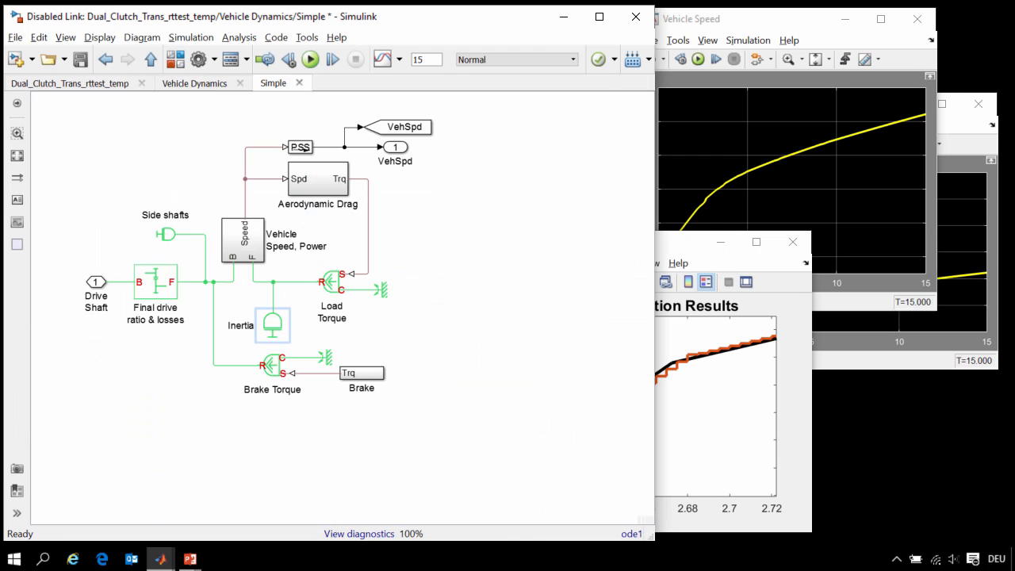
- Mark the Inertia parameter mass*radius*radius as Run-time tunable and confirm
{"action": "left_click", "coordinate": [272, 325]}
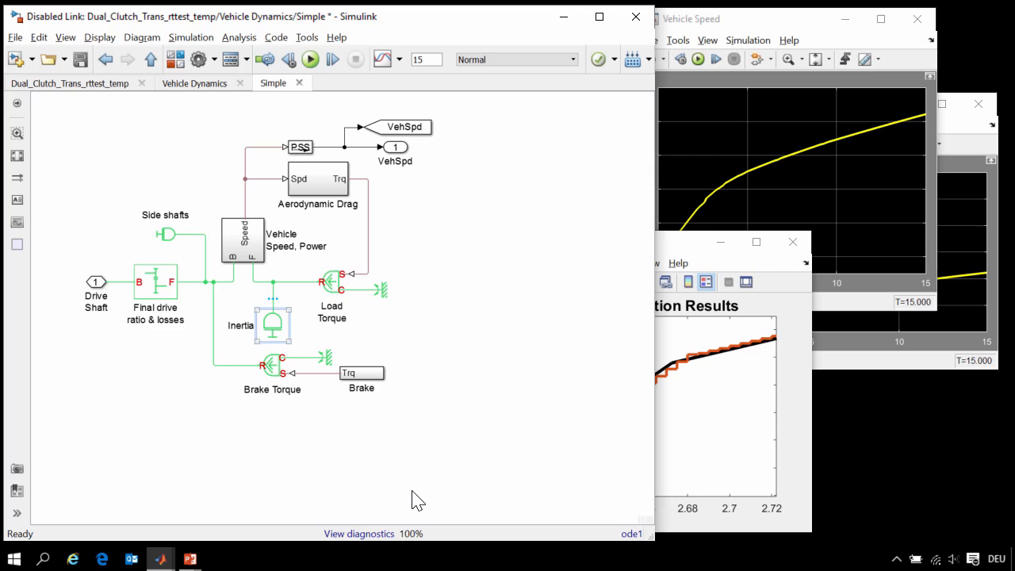
{"action": "double_click", "coordinate": [273, 321]}
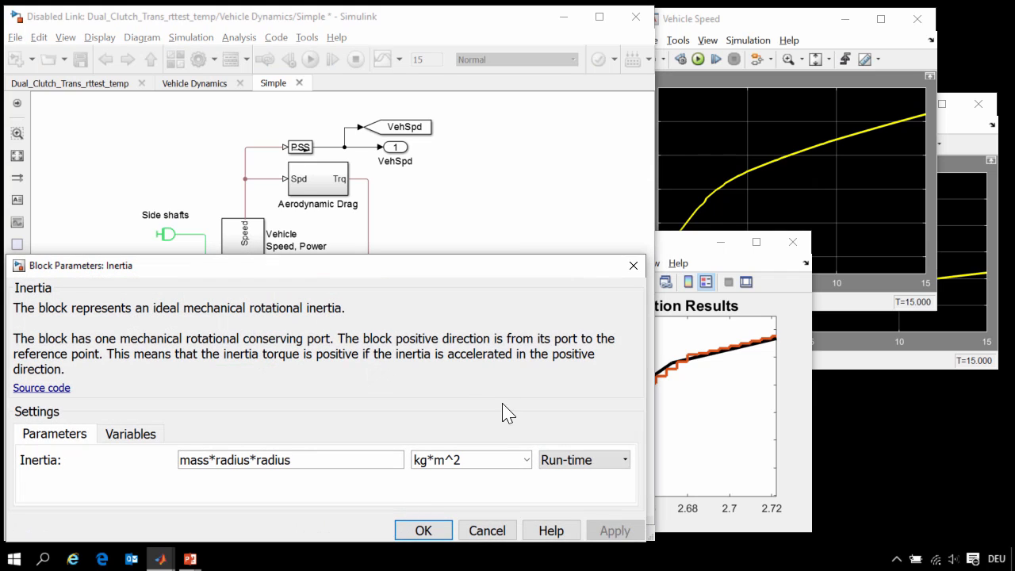
{"action": "mouse_move", "coordinate": [610, 463]}
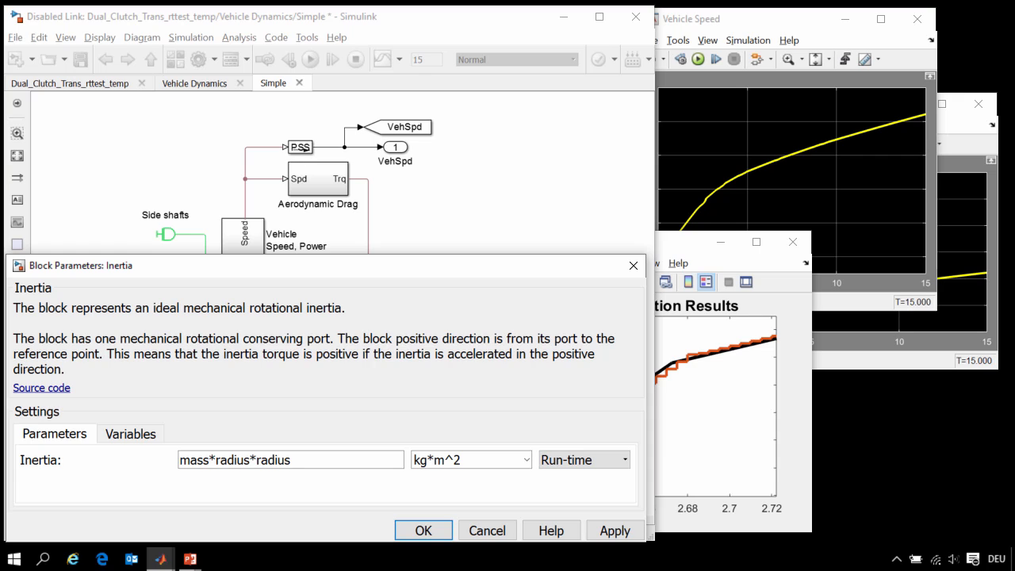
{"action": "left_click", "coordinate": [421, 530]}
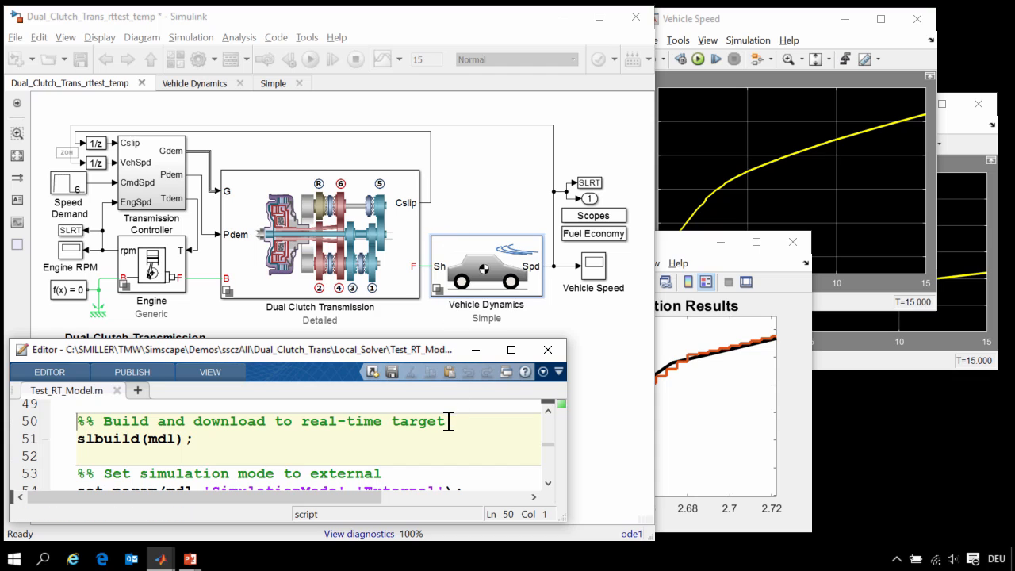
- Run the 'Build and download to real-time target' section, loading the model onto the target
{"action": "left_click", "coordinate": [445, 422]}
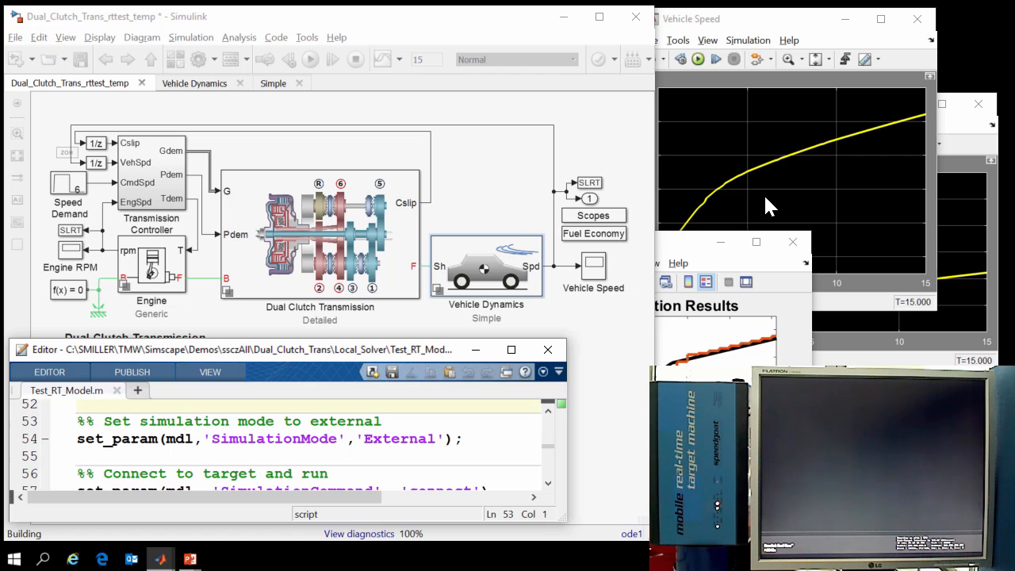
{"action": "key", "text": "alt+tab"}
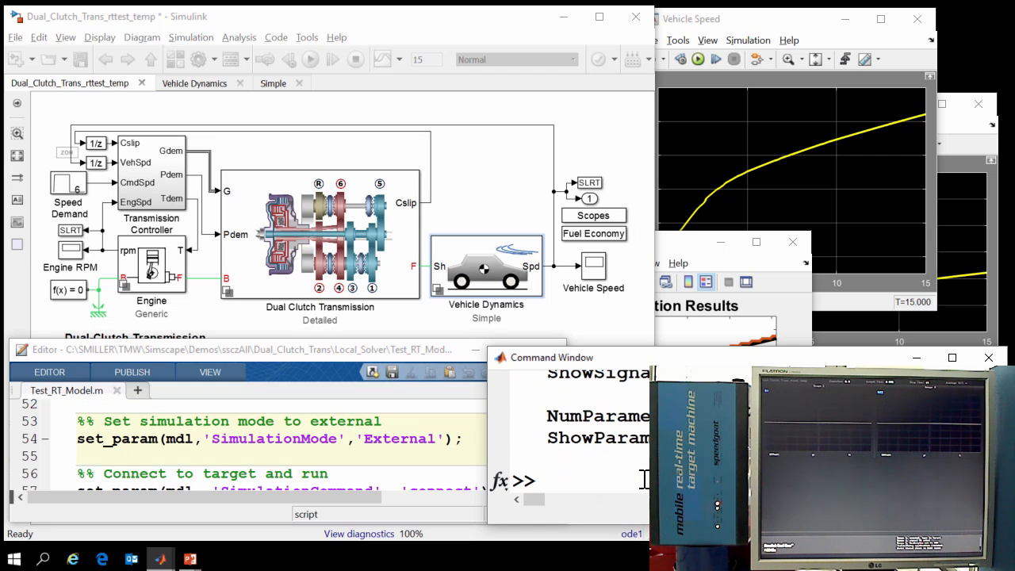
- Run the External-mode sections to execute on target and add the Real-Time curve to the plot
{"action": "left_click", "coordinate": [238, 351]}
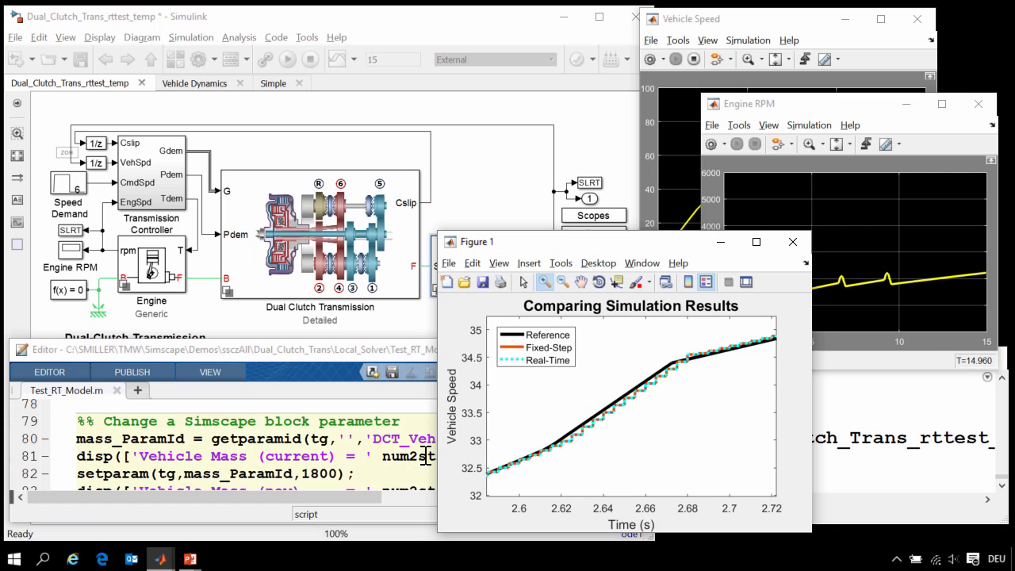
{"action": "mouse_move", "coordinate": [669, 368]}
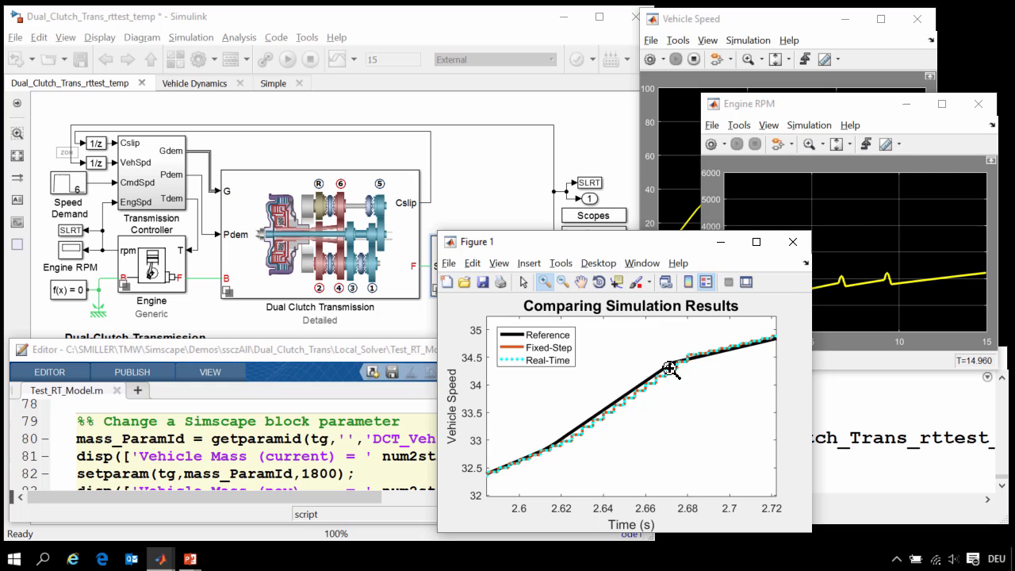
{"action": "mouse_move", "coordinate": [631, 409]}
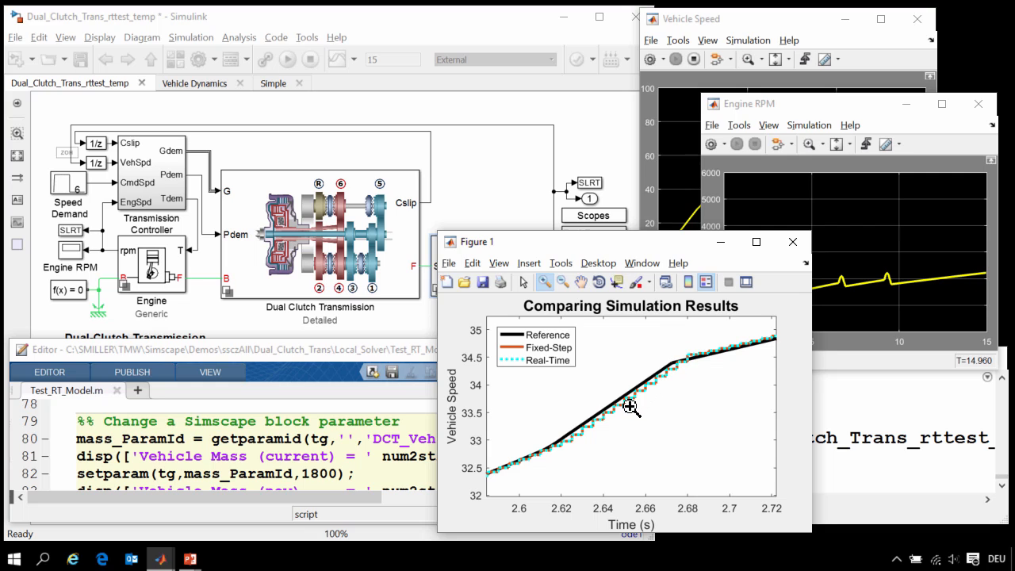
{"action": "mouse_move", "coordinate": [667, 393]}
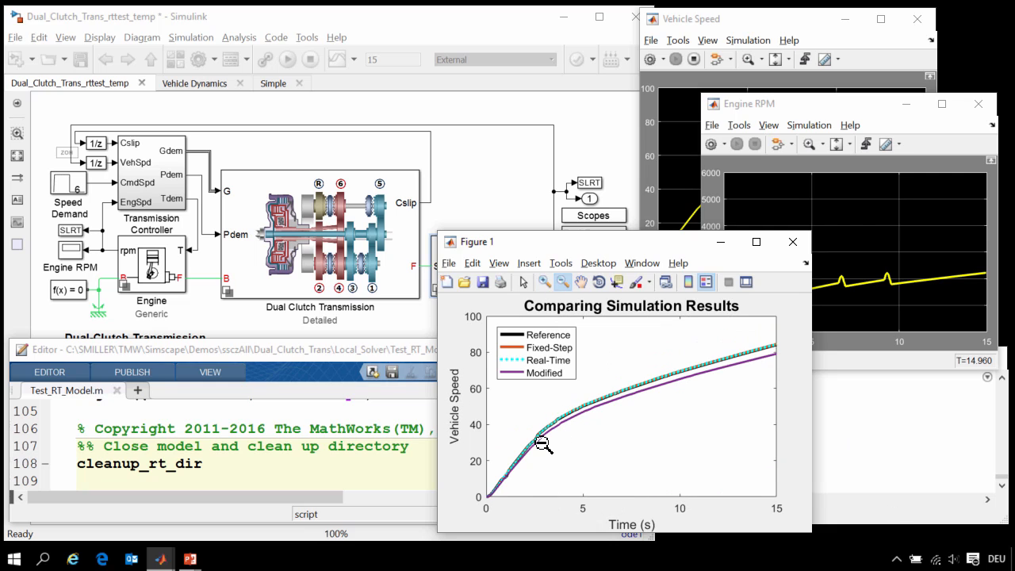
{"action": "mouse_move", "coordinate": [529, 468]}
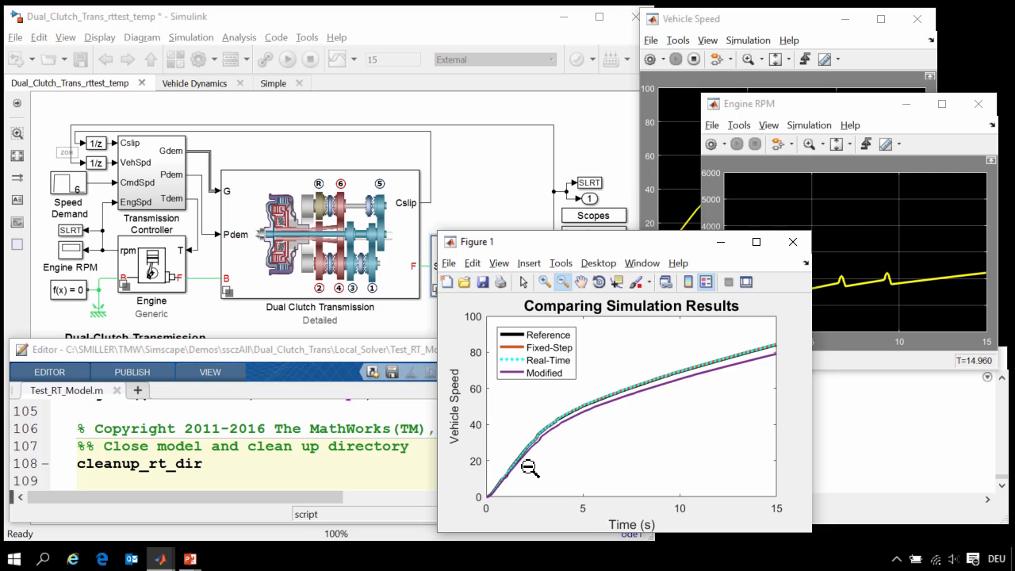
{"action": "mouse_move", "coordinate": [616, 399]}
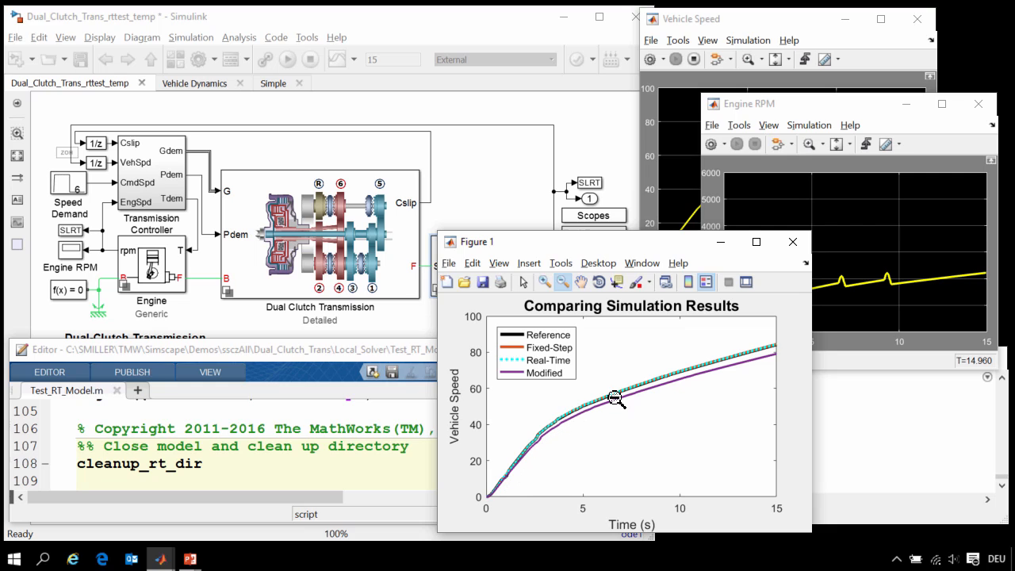
{"action": "mouse_move", "coordinate": [771, 358]}
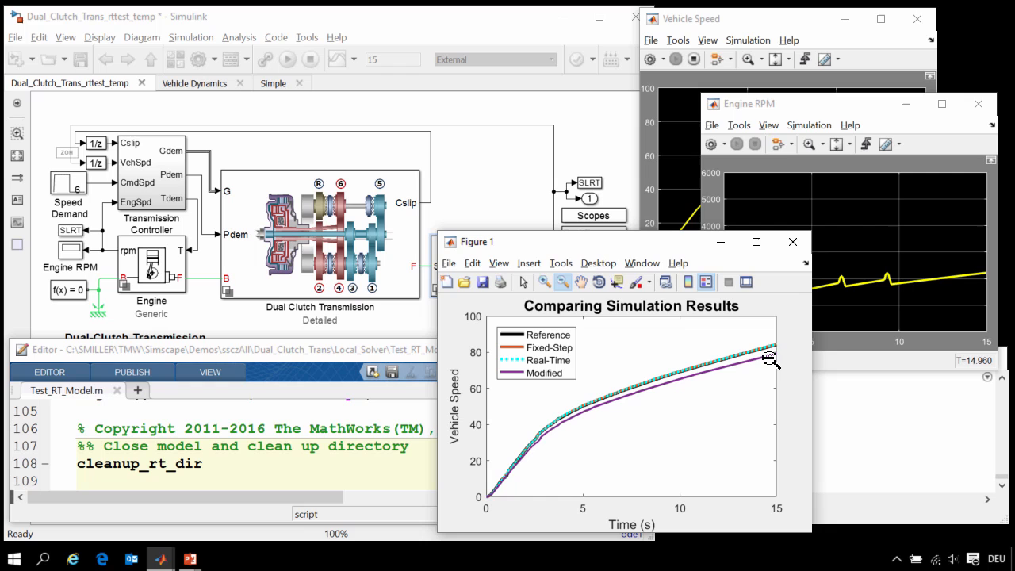
{"action": "mouse_move", "coordinate": [685, 416]}
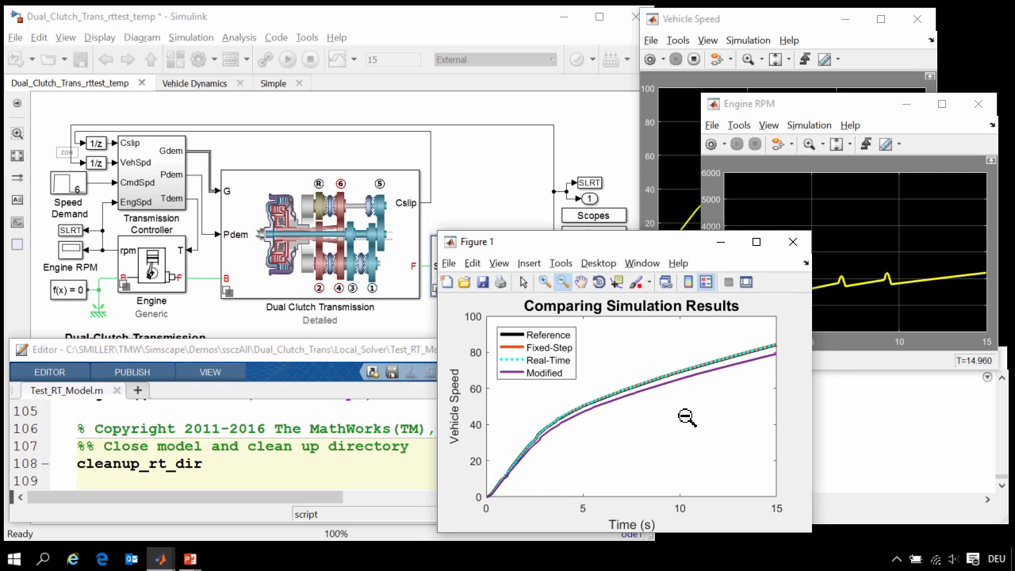